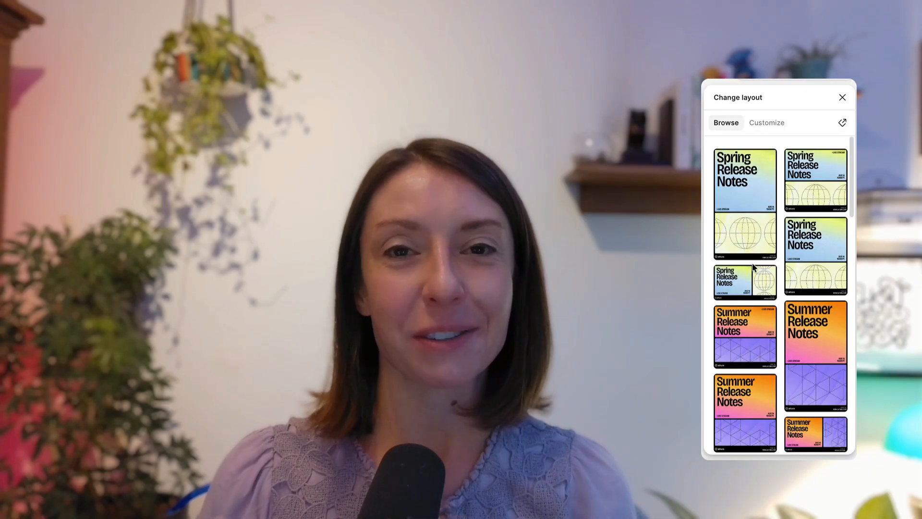
# Step: Browse the Altura Release Notes template collection's Spring and Summer designs
pyautogui.click(767, 122)
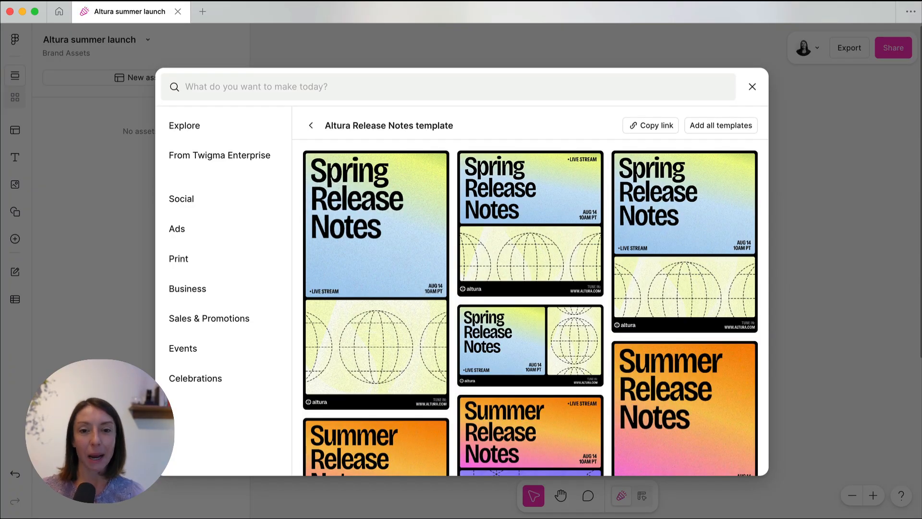
pyautogui.scroll(-3)
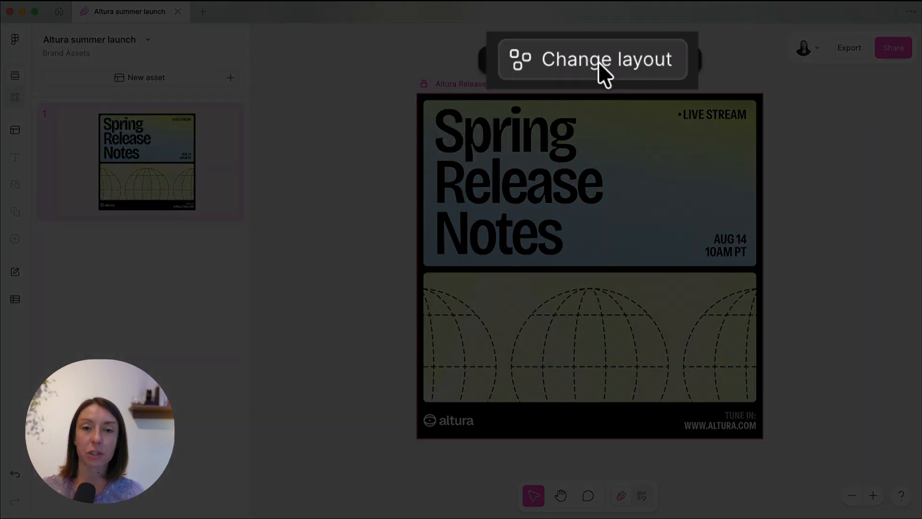
# Step: Swap the asset to the tall Fall template and reveal its customizable layout properties
pyautogui.click(504, 59)
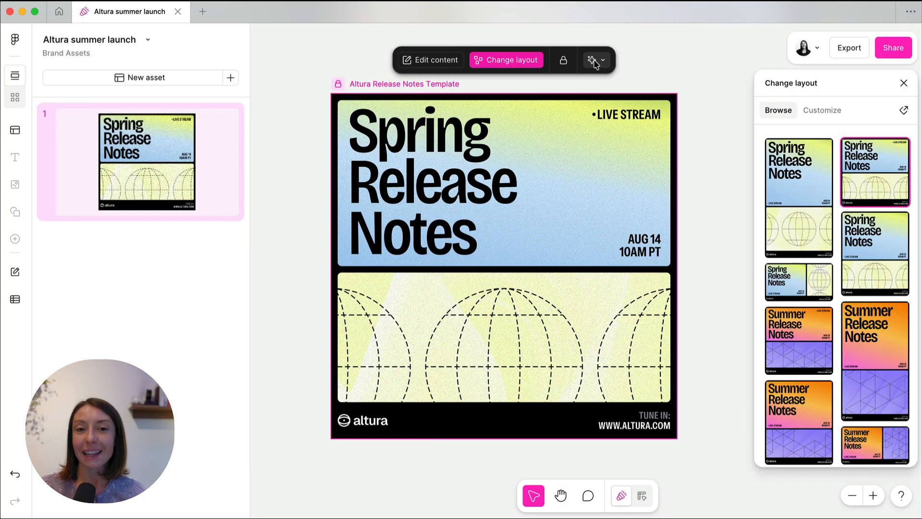
pyautogui.scroll(-3)
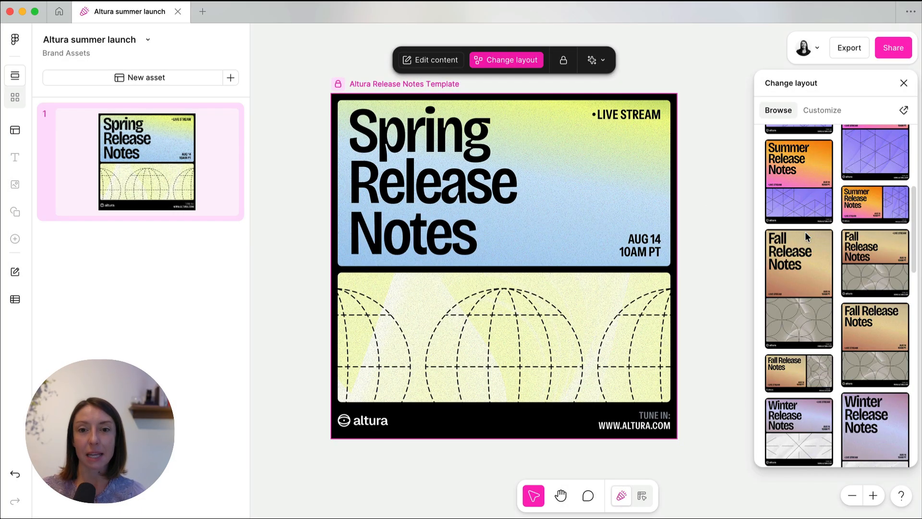
pyautogui.click(798, 261)
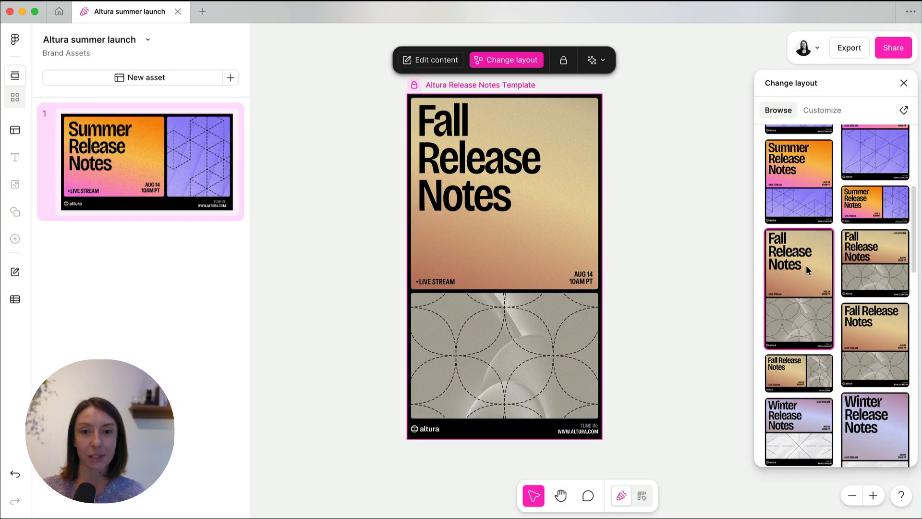
pyautogui.click(821, 109)
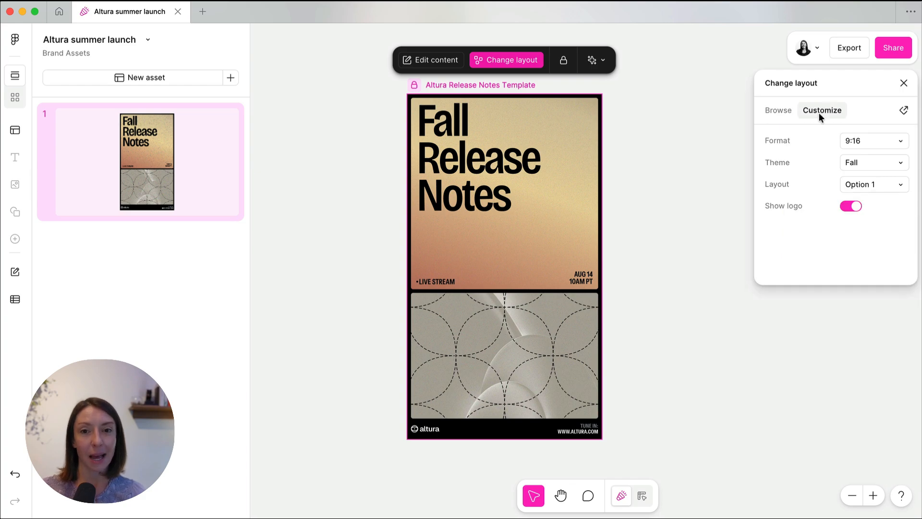
# Step: Set Format 1:1 and Theme Winter, trying Layout Option 2 before keeping Option 1
pyautogui.click(872, 140)
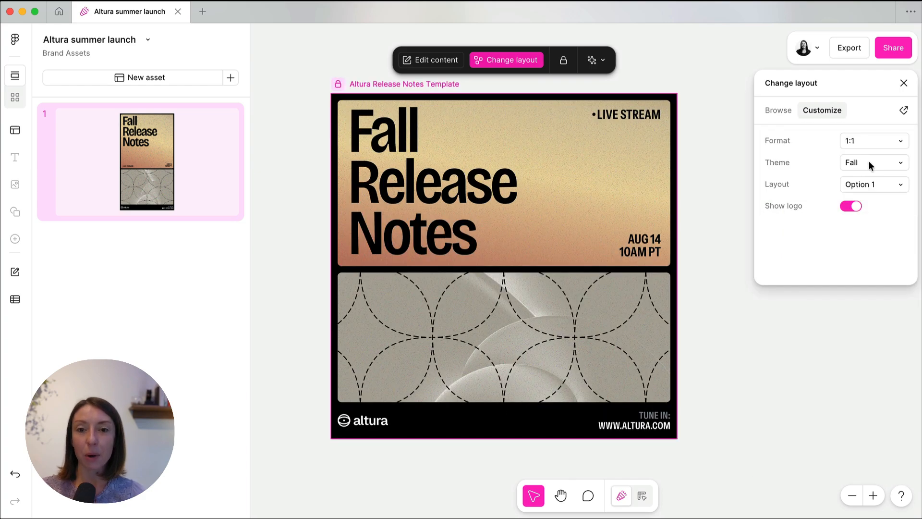
pyautogui.click(873, 163)
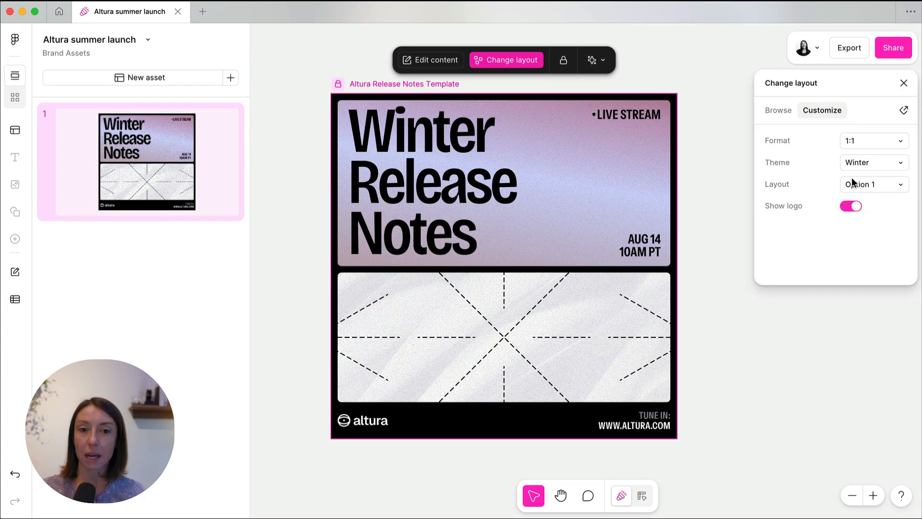
pyautogui.click(872, 185)
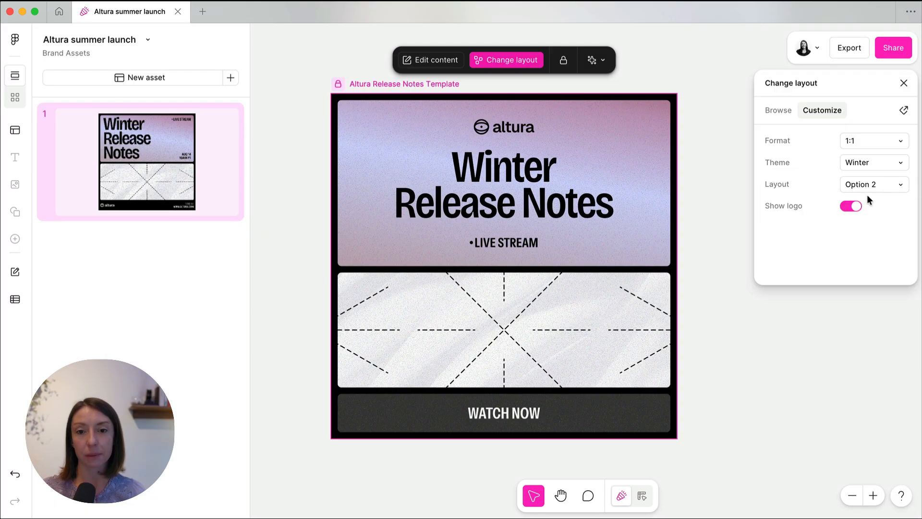
pyautogui.click(872, 184)
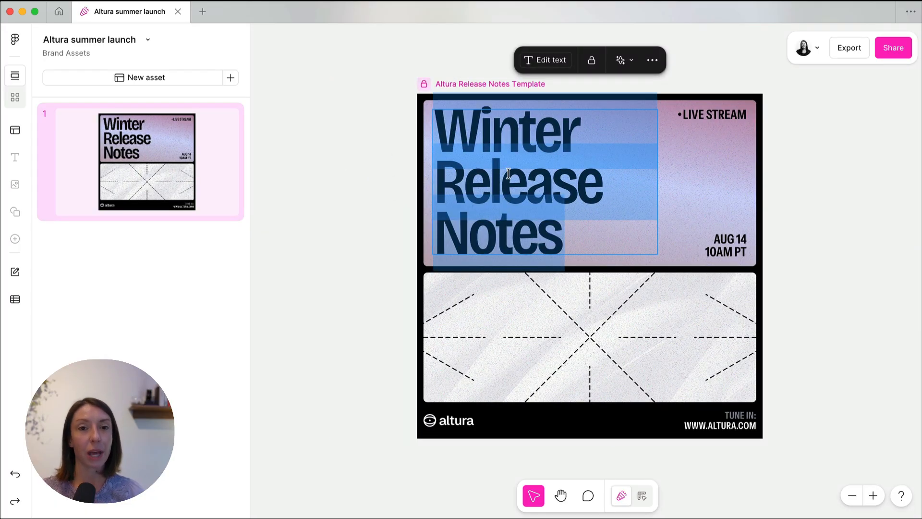
# Step: Retitle the asset 'Video trimming' and make it 9:16 Spring with Layout Option 2
pyautogui.write('Video trimming')
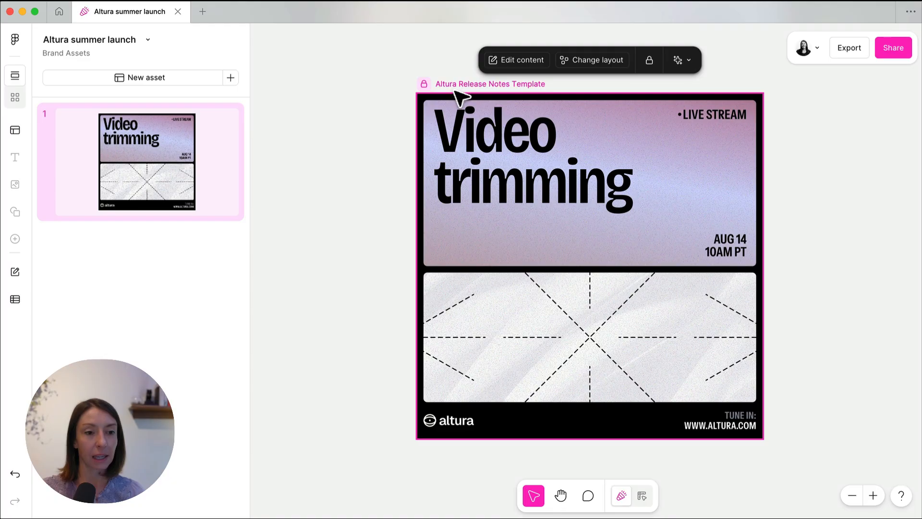
pyautogui.click(590, 60)
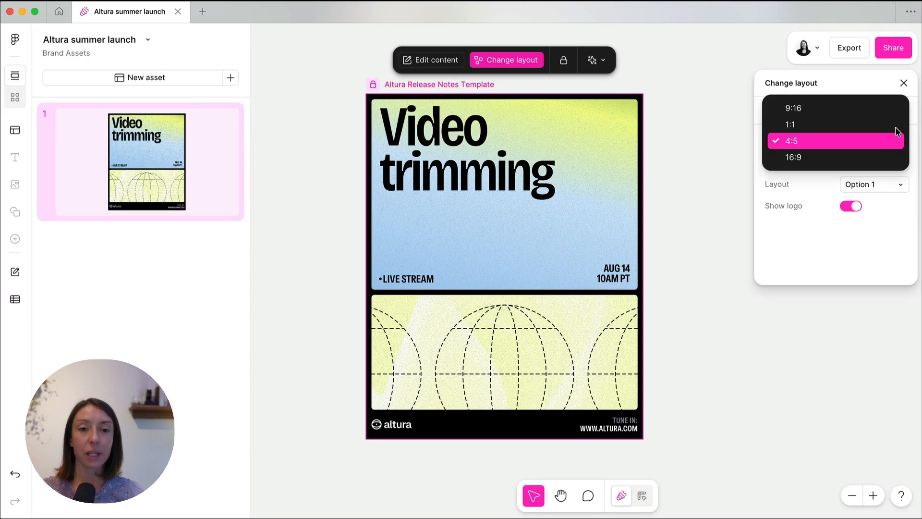
pyautogui.click(792, 107)
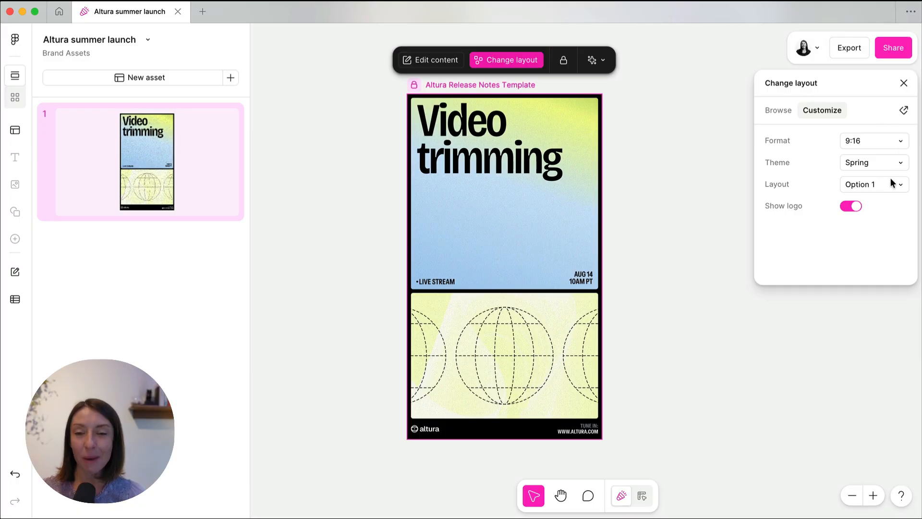
pyautogui.click(872, 183)
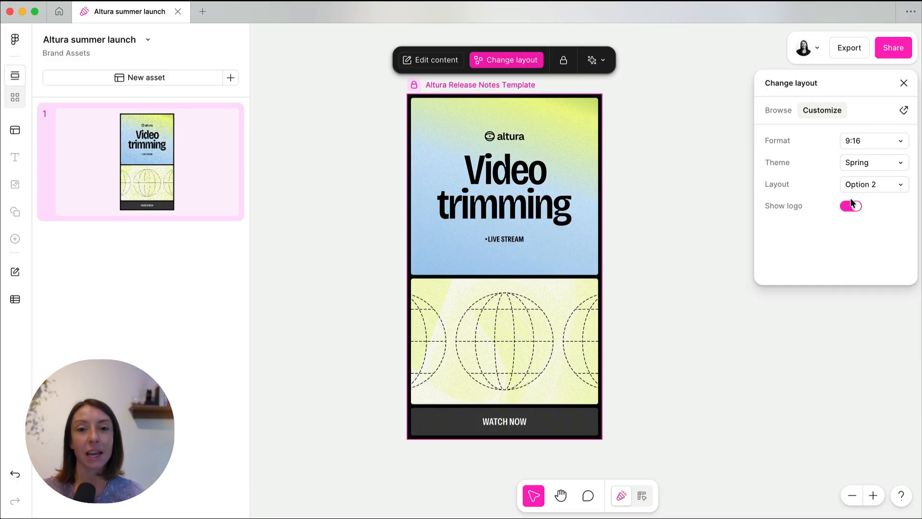
pyautogui.click(849, 205)
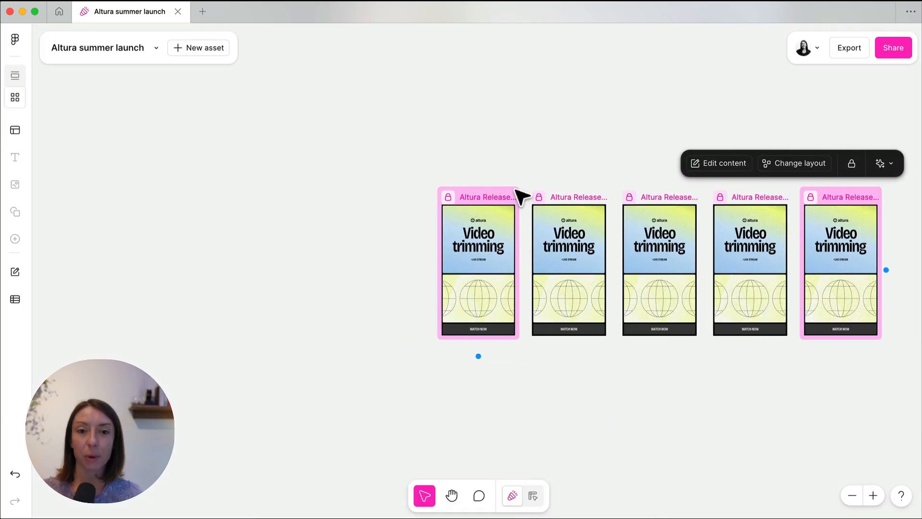
# Step: Give the fourth copy of the Video trimming asset a wide 16:9 format
pyautogui.click(798, 163)
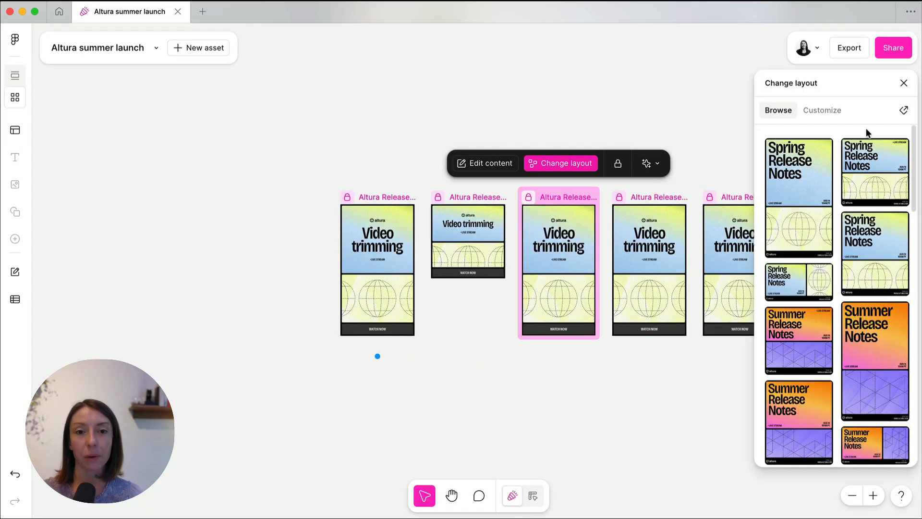
pyautogui.click(822, 110)
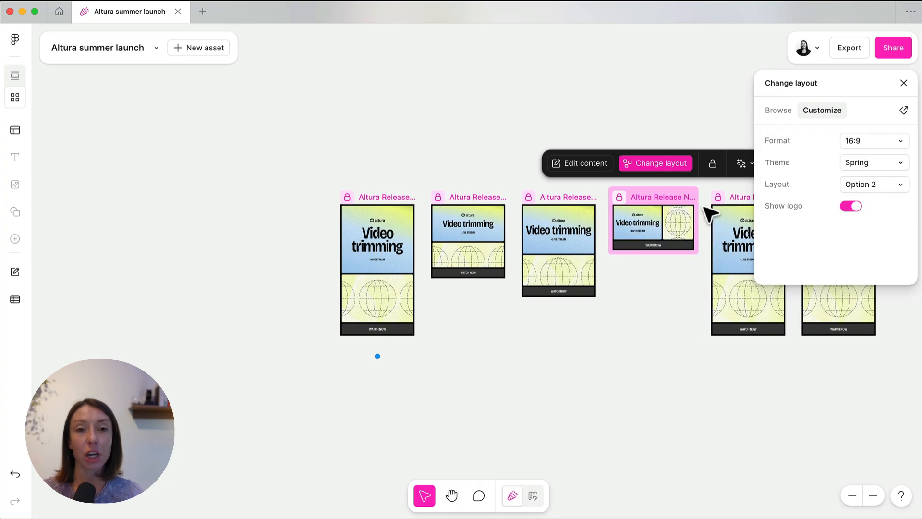
pyautogui.click(873, 140)
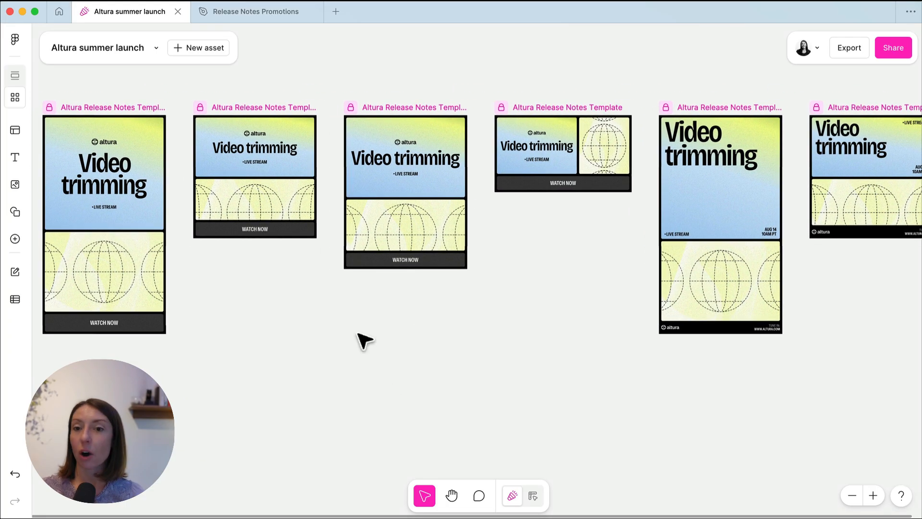
# Step: In Release Notes Promotions, combine the 32 frames into a component set with a Season property
pyautogui.click(256, 11)
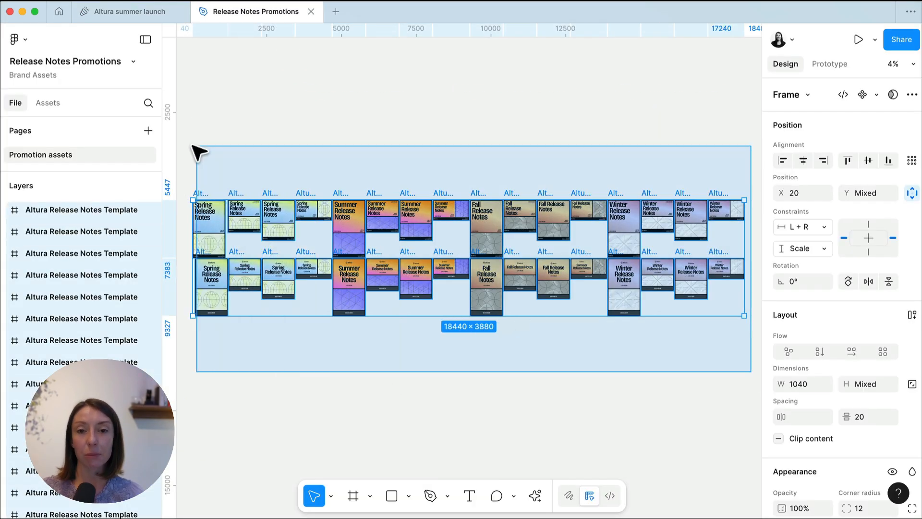
pyautogui.click(876, 94)
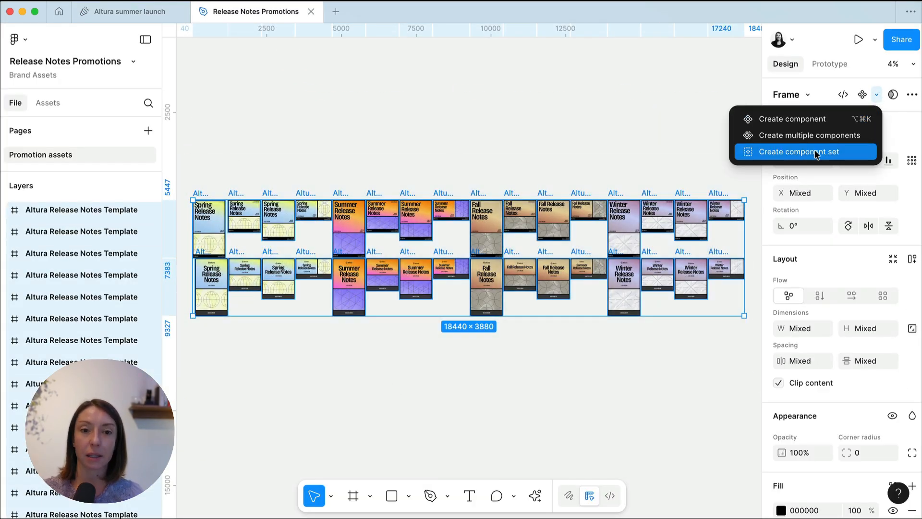
pyautogui.click(801, 151)
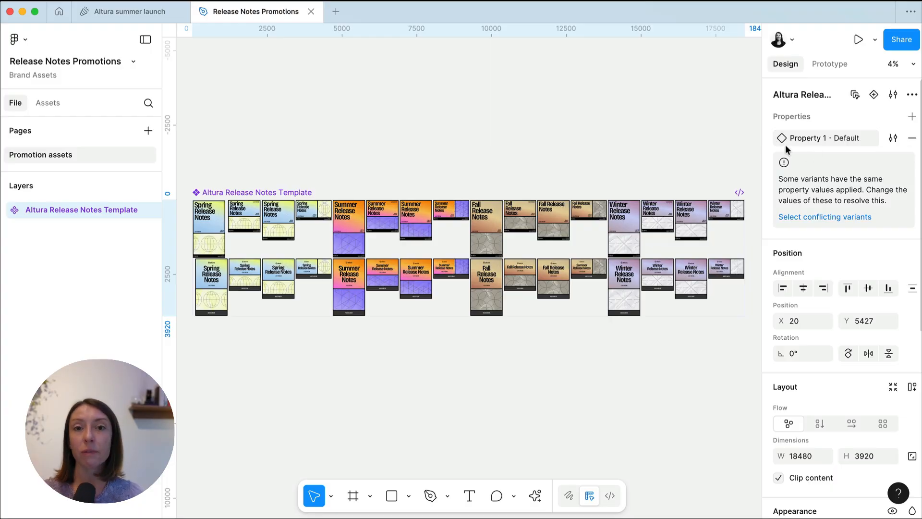
pyautogui.write('Season')
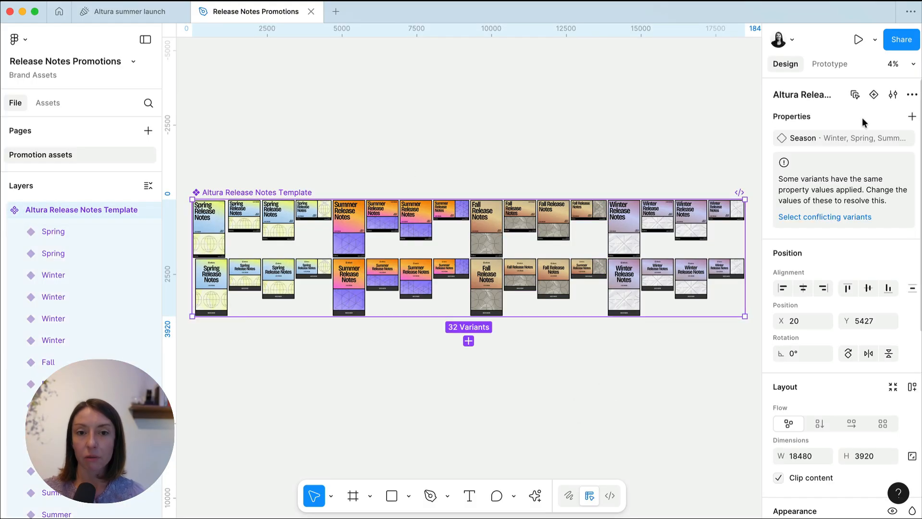
pyautogui.click(912, 117)
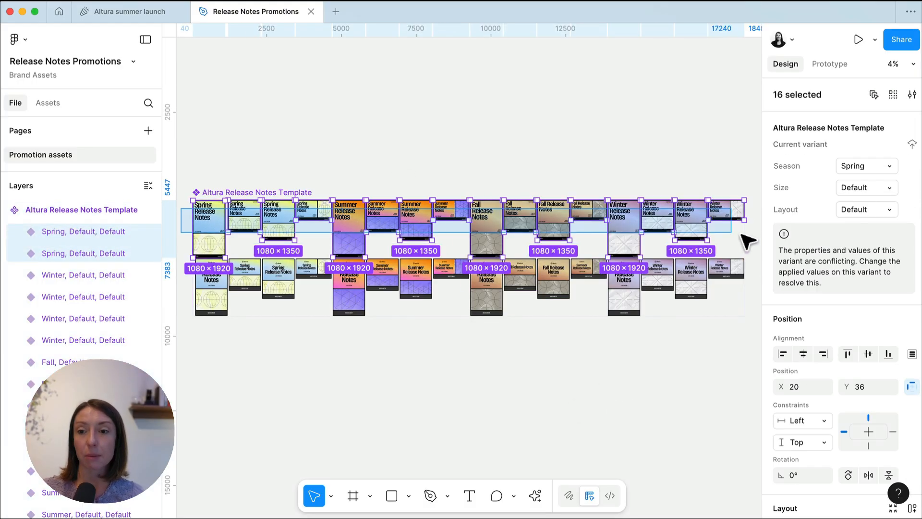
# Step: Add Size, Layout and Has logo? property values to the template set's variants
pyautogui.click(912, 117)
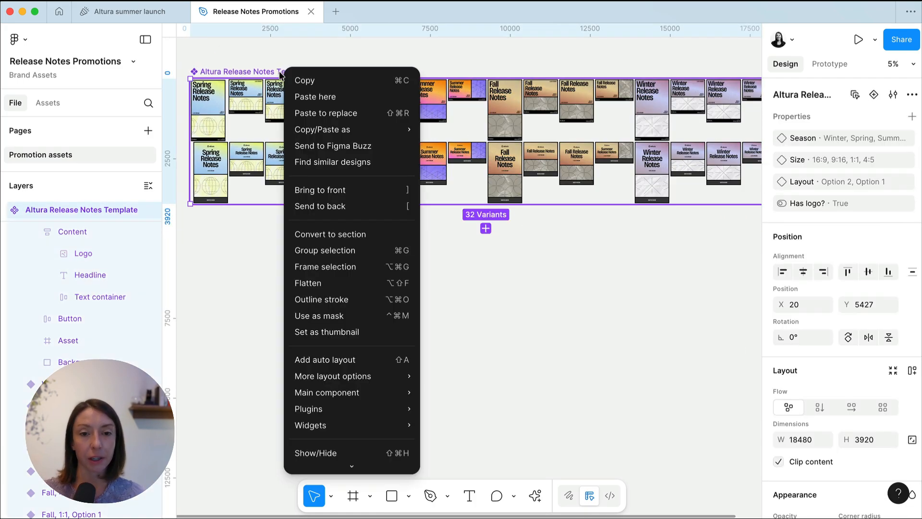
pyautogui.moveTo(346, 113)
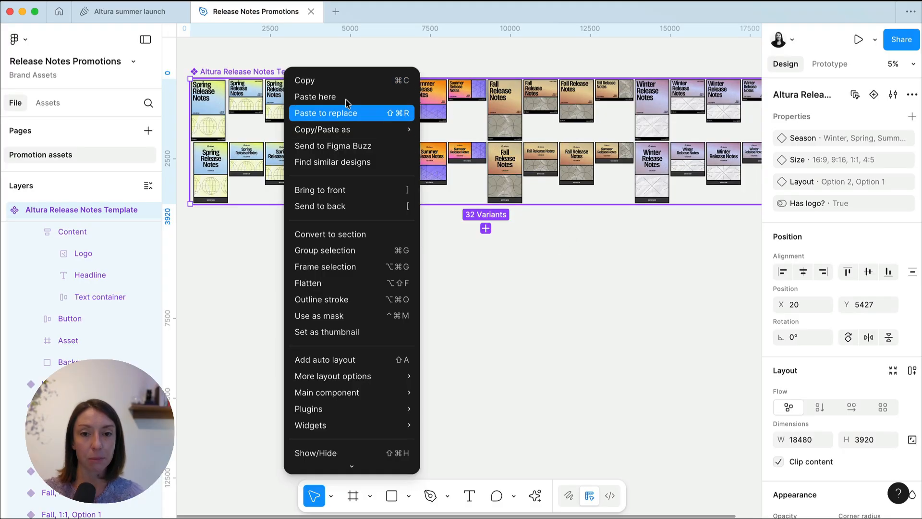
# Step: Send the 32-variant template set to a new Figma Buzz file
pyautogui.click(336, 12)
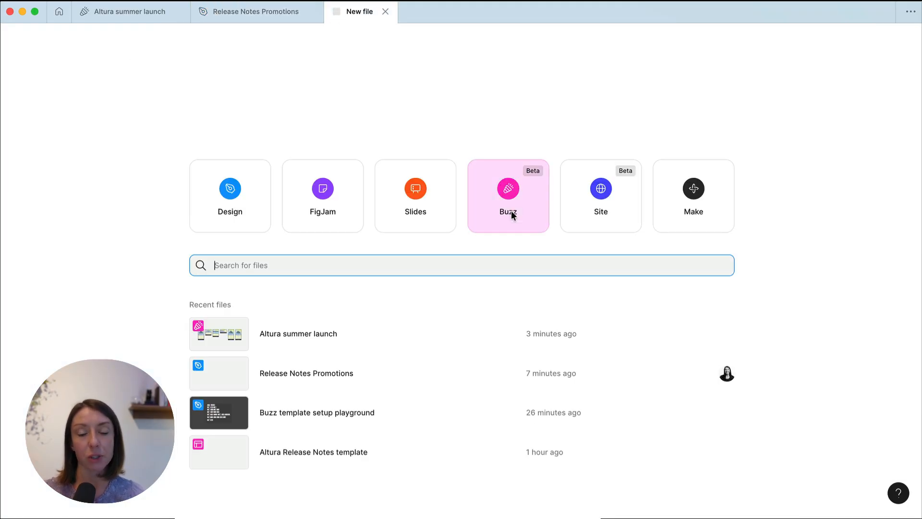
pyautogui.click(507, 196)
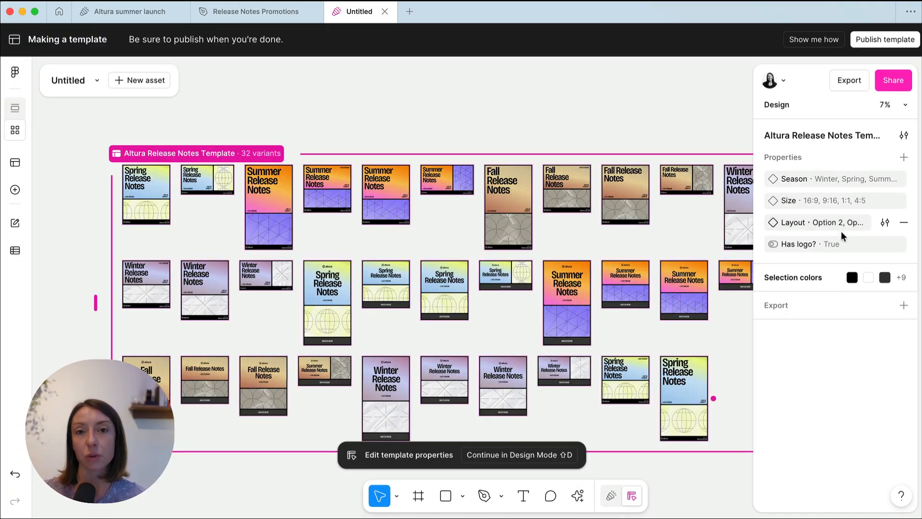
# Step: Verify the Season values and publish Altura Release Notes Template with its default name and thumbnail
pyautogui.click(884, 179)
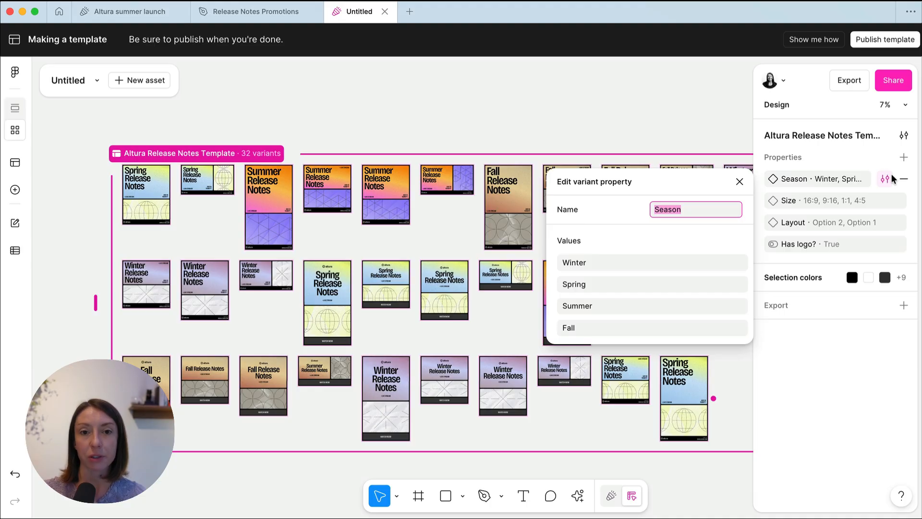
pyautogui.click(740, 182)
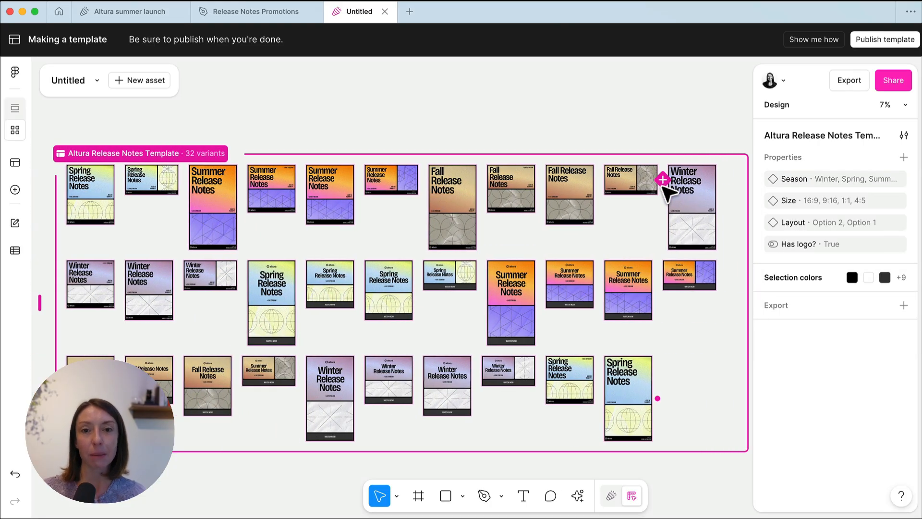
pyautogui.click(884, 39)
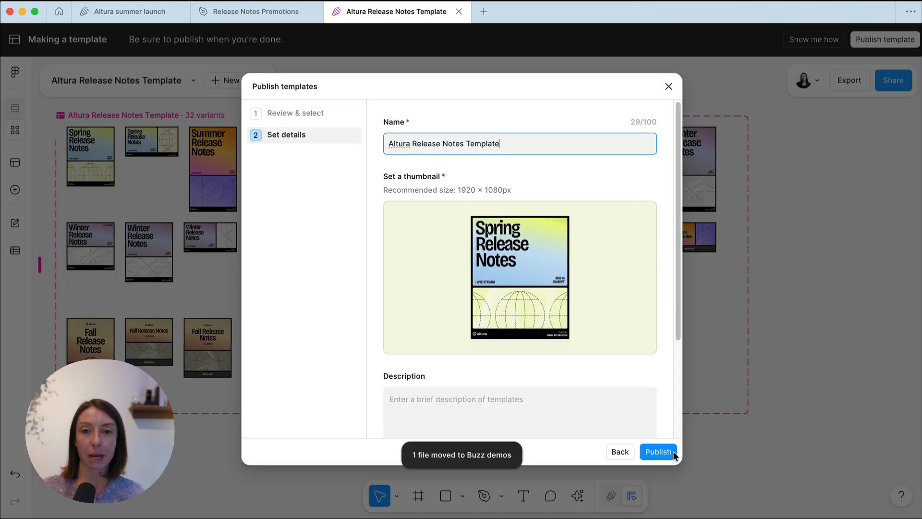
pyautogui.click(658, 451)
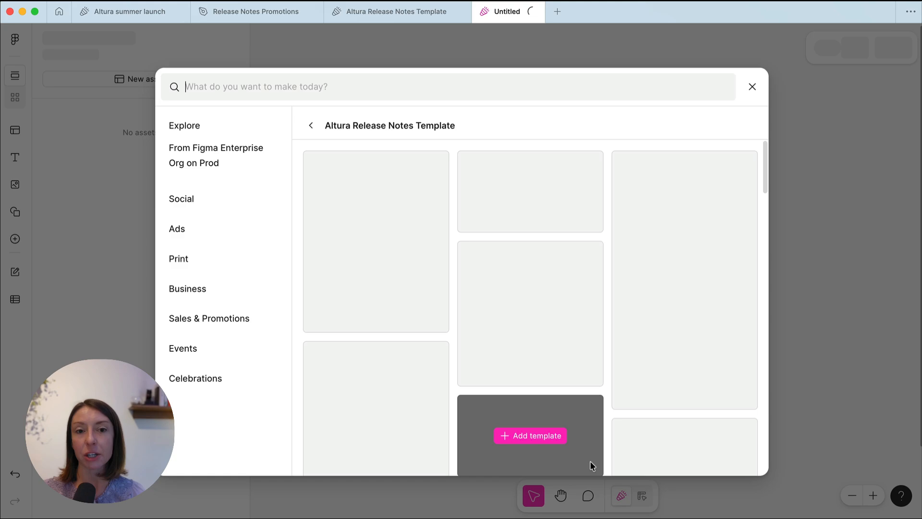
# Step: Add the published Spring template as an asset and switch it to Layout Option 2
pyautogui.click(529, 435)
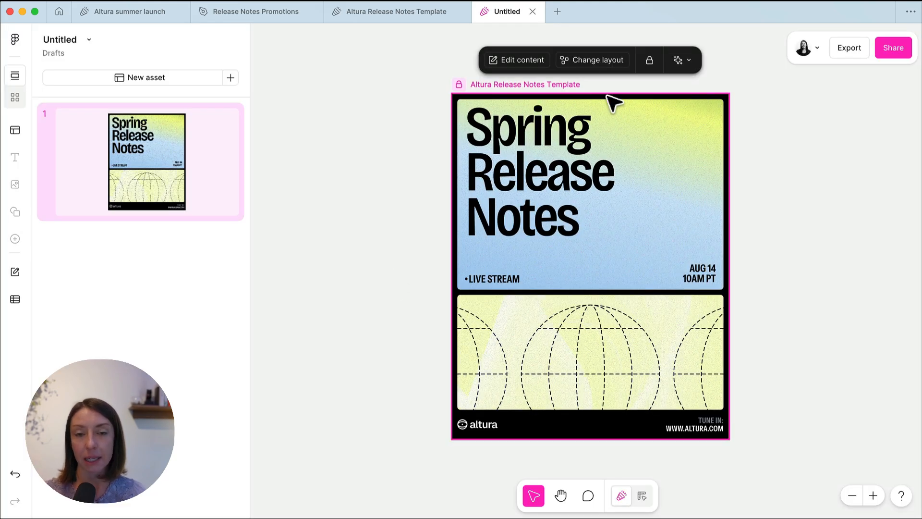
pyautogui.click(597, 60)
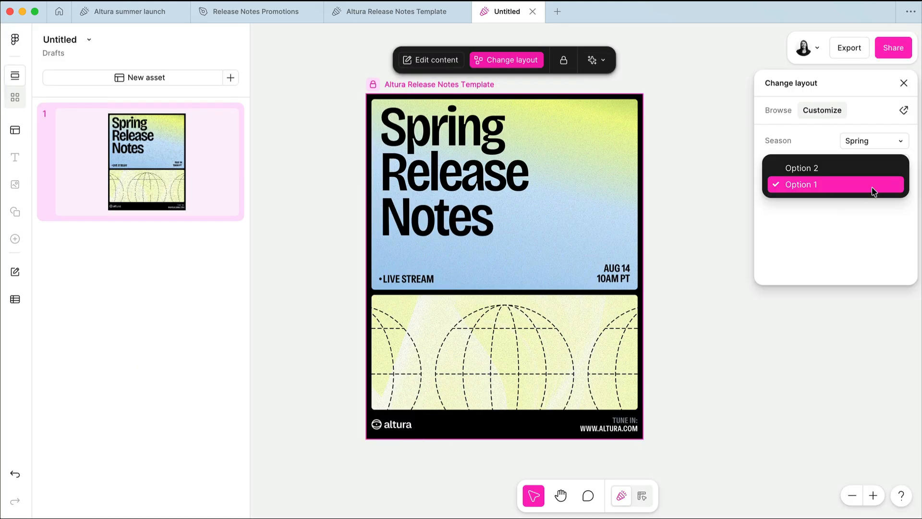
pyautogui.click(801, 167)
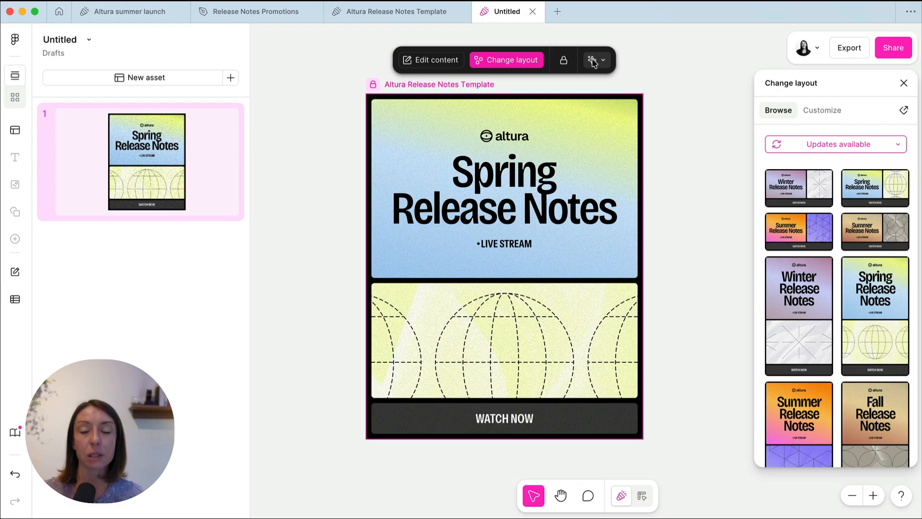
# Step: Review and apply the available template update, turning the globe panel blue
pyautogui.click(835, 144)
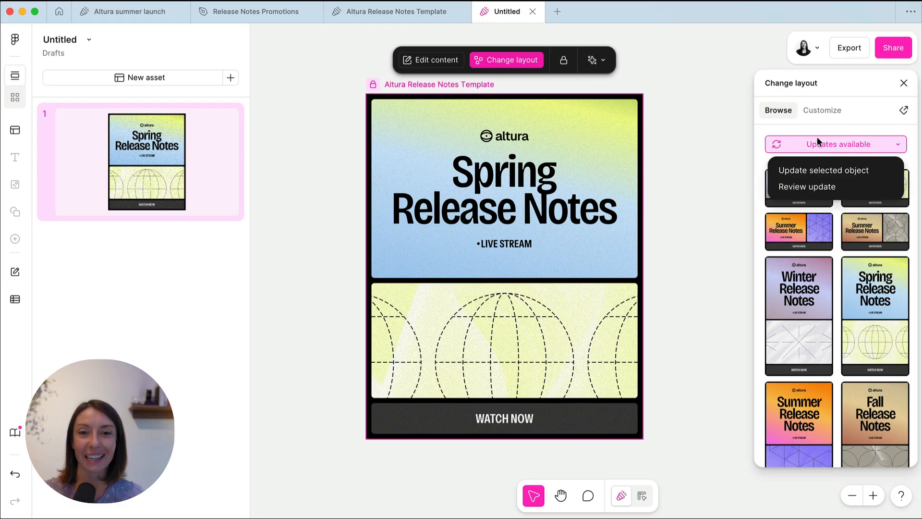
pyautogui.click(807, 186)
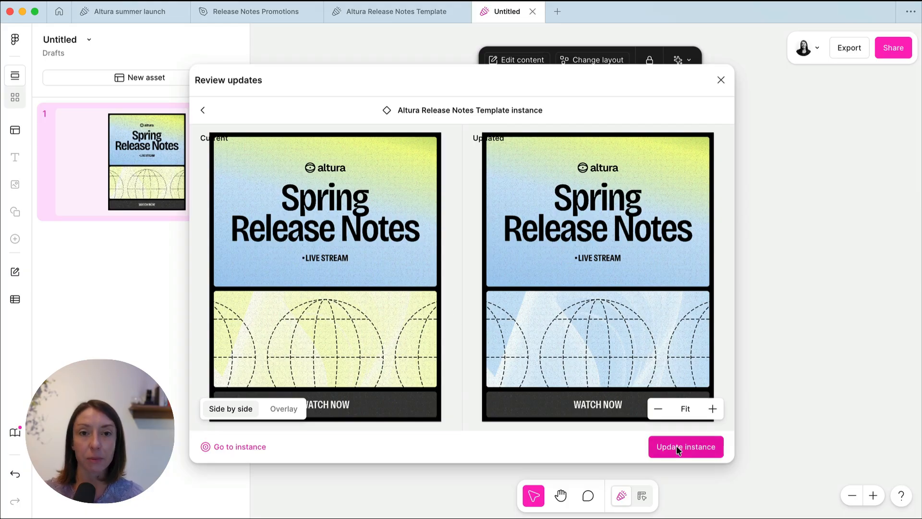
pyautogui.click(685, 447)
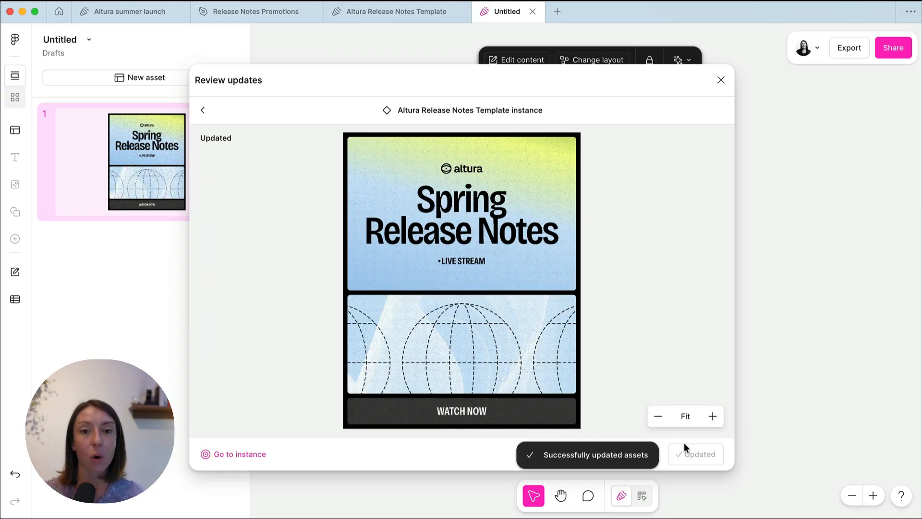
pyautogui.click(721, 80)
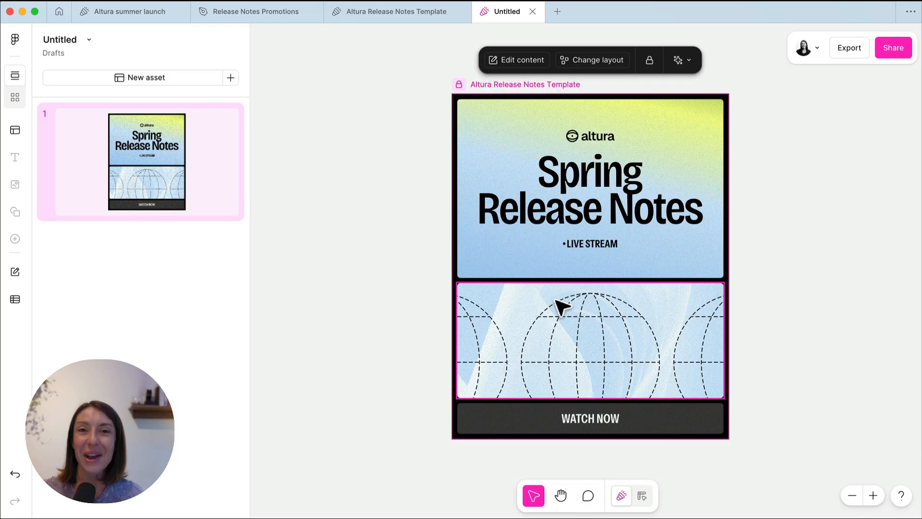